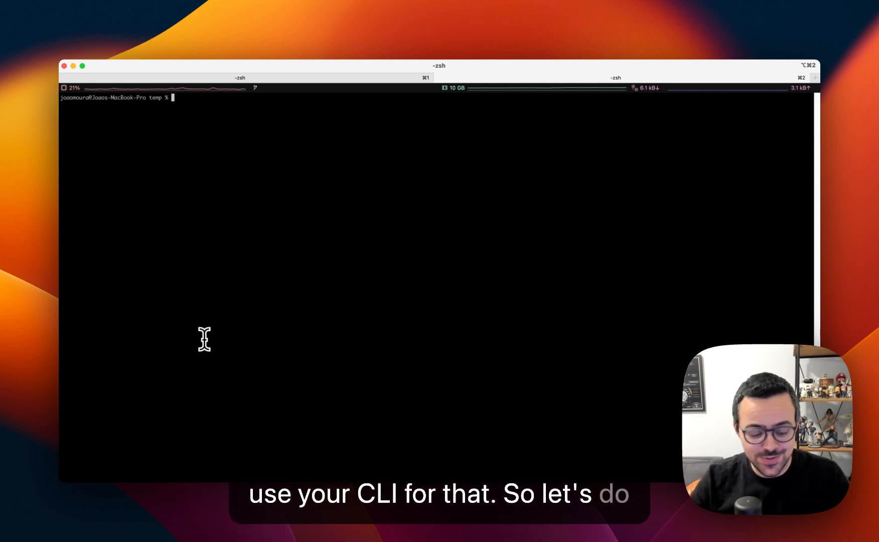
Run 'crewai create lead_qualification' to scaffold the project, then launch the folder in VS Code.
{"action": "type", "text": "crewati"}
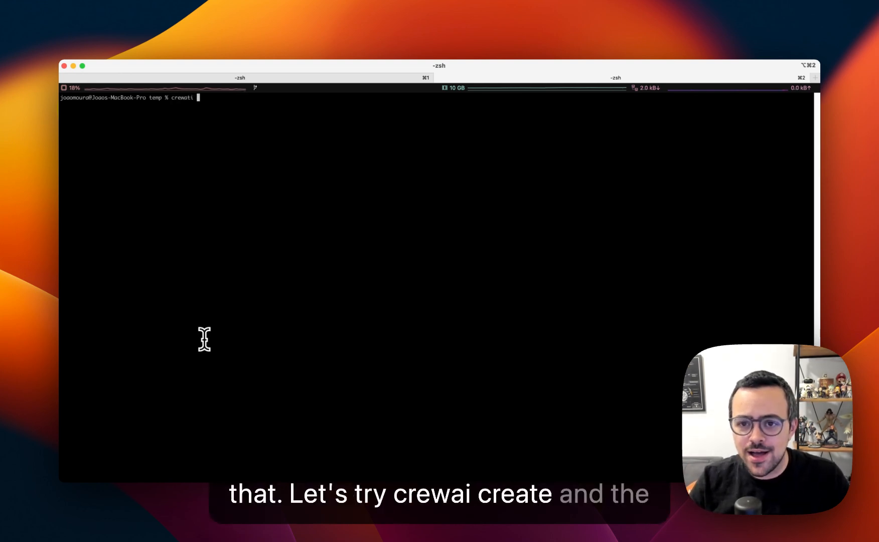
{"action": "type", "text": "create"}
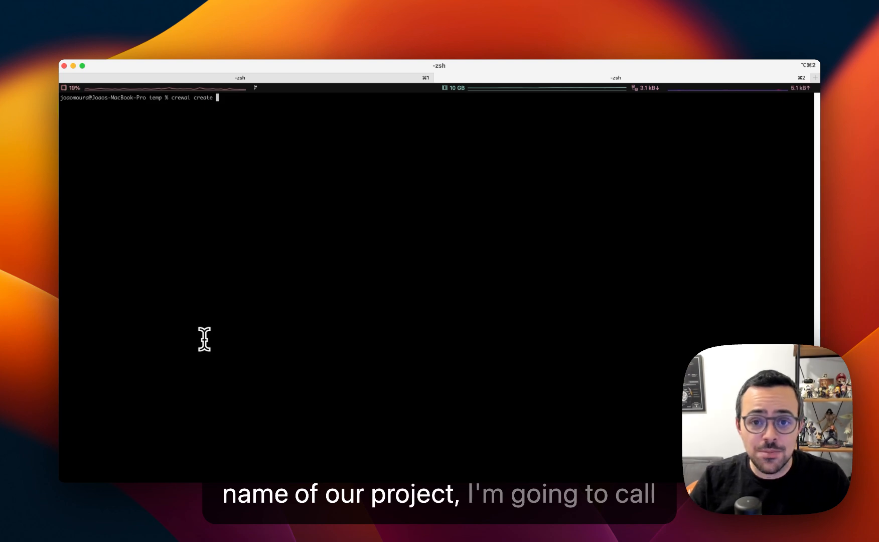
{"action": "type", "text": "lead_qua"}
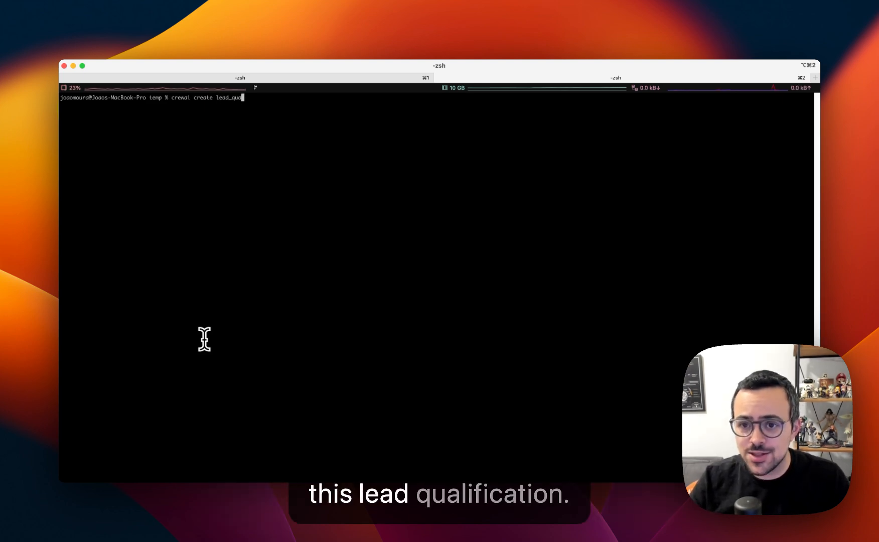
{"action": "type", "text": "lificaiton"}
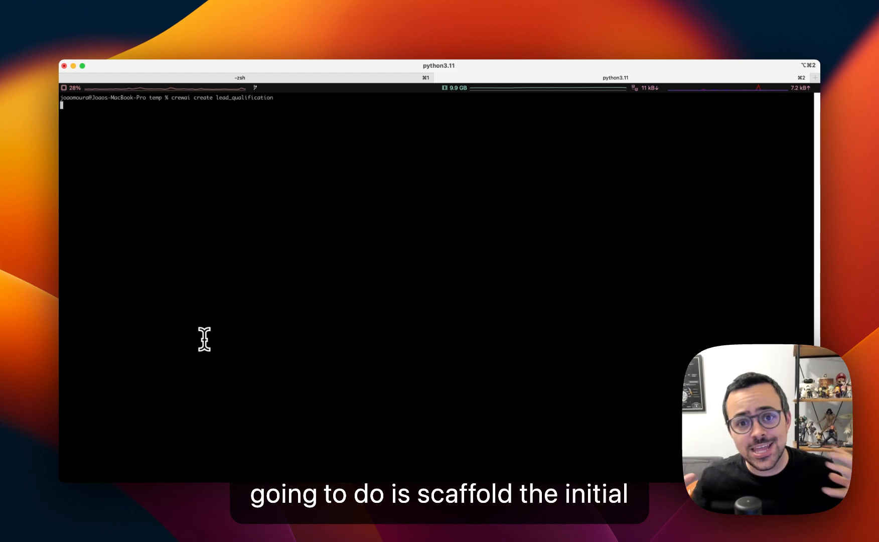
{"action": "key", "text": "Return"}
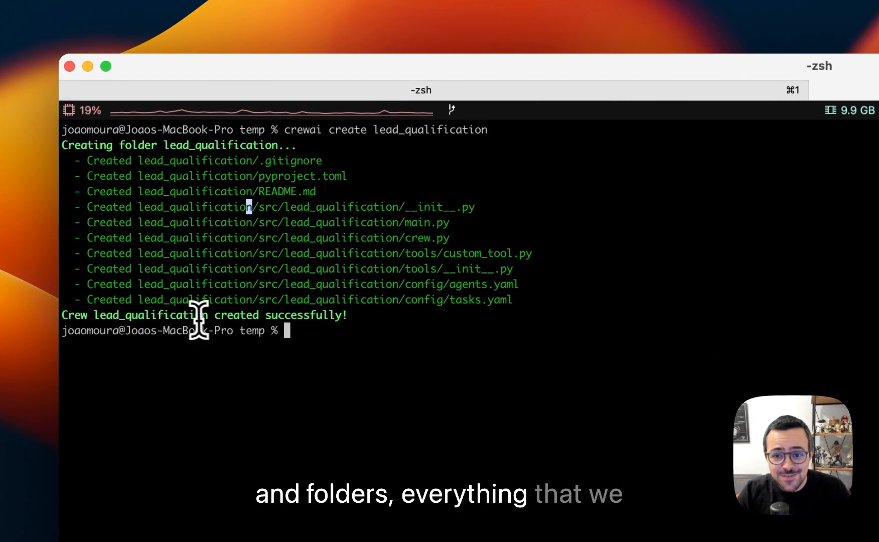
{"action": "type", "text": "code"}
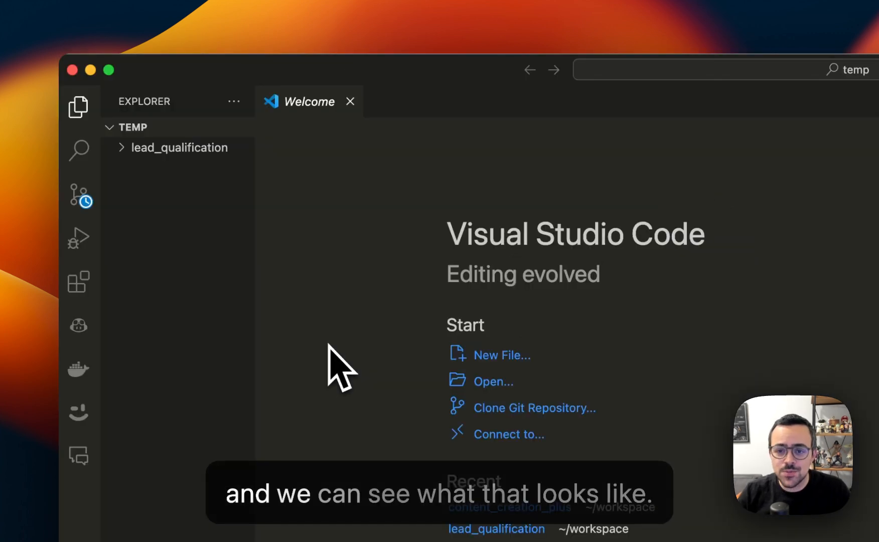
Expand the lead_qualification folder and read through README.md's install, customizing and run sections.
{"action": "left_click", "coordinate": [179, 147]}
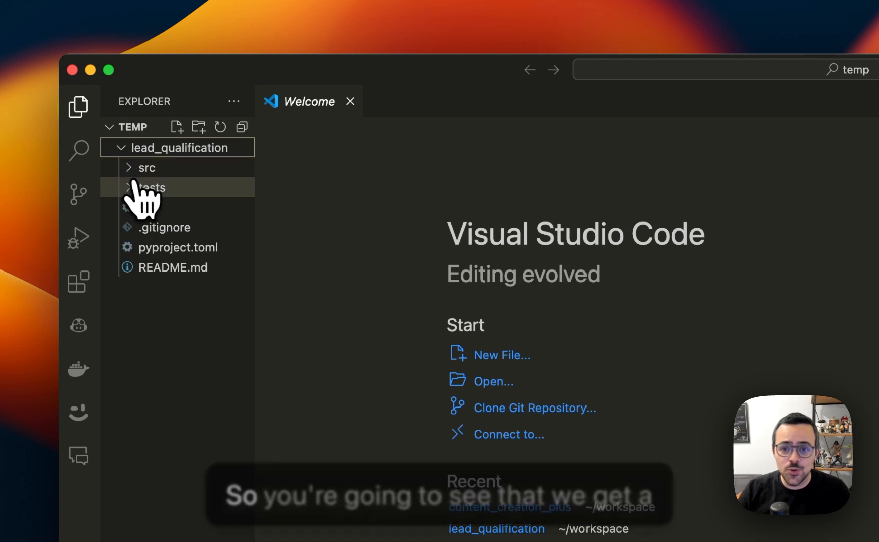
{"action": "left_click", "coordinate": [173, 267]}
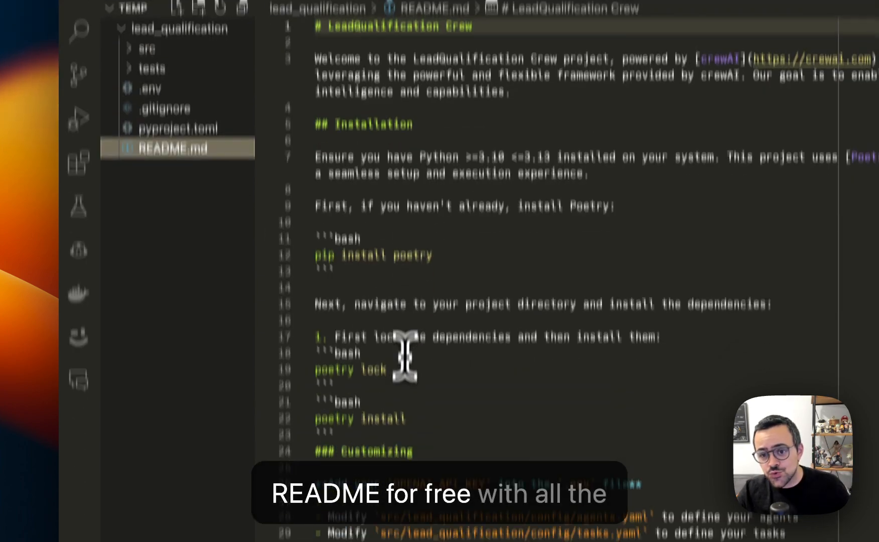
{"action": "scroll", "scroll_direction": "down", "scroll_amount": 3}
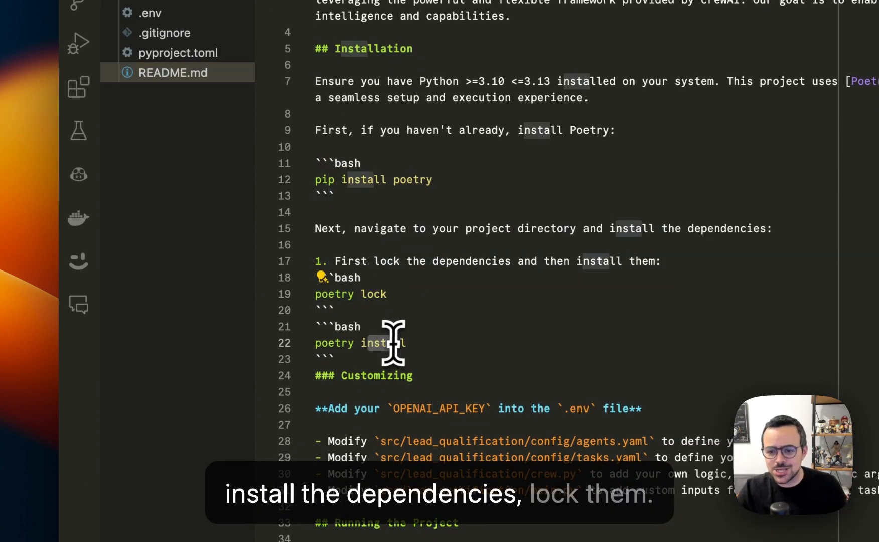
{"action": "scroll", "scroll_direction": "down", "scroll_amount": 3}
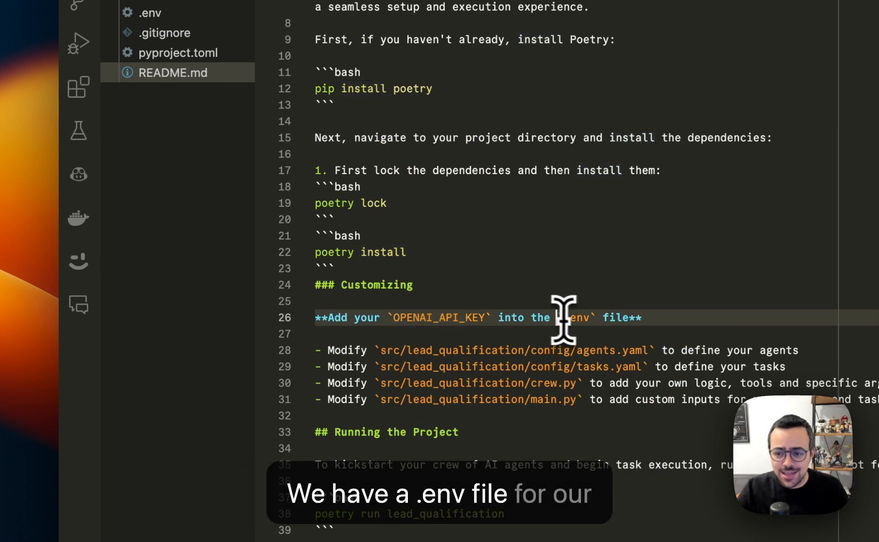
{"action": "scroll", "scroll_direction": "down", "scroll_amount": 3}
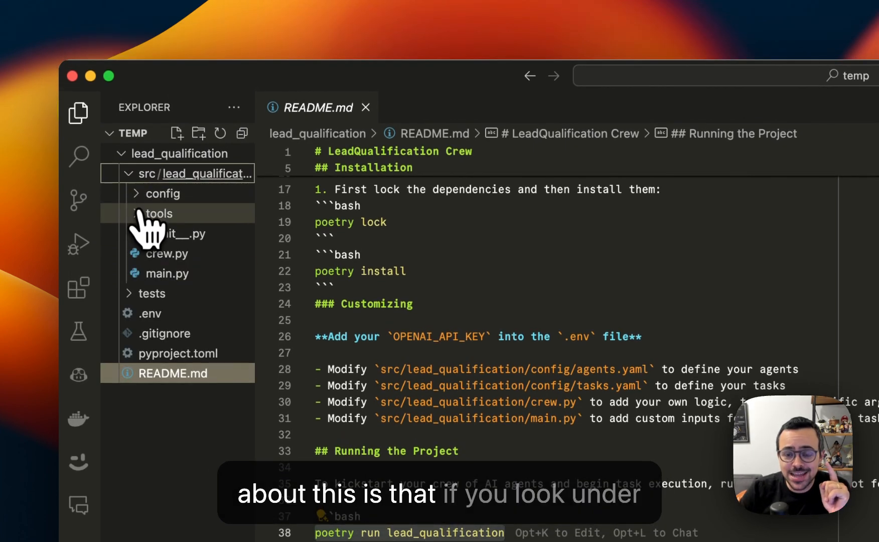
Expand src/lead_qualification/config and review tasks.yaml then agents.yaml.
{"action": "left_click", "coordinate": [165, 194]}
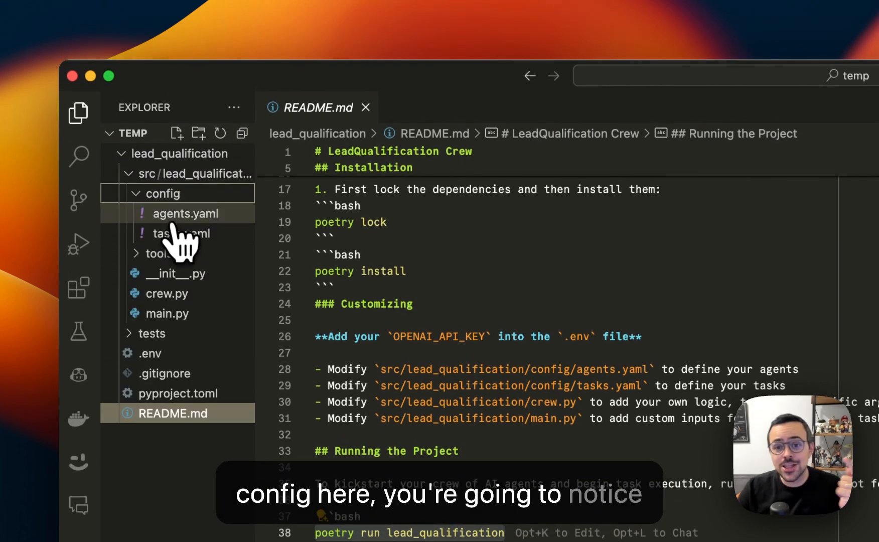
{"action": "left_click", "coordinate": [179, 232]}
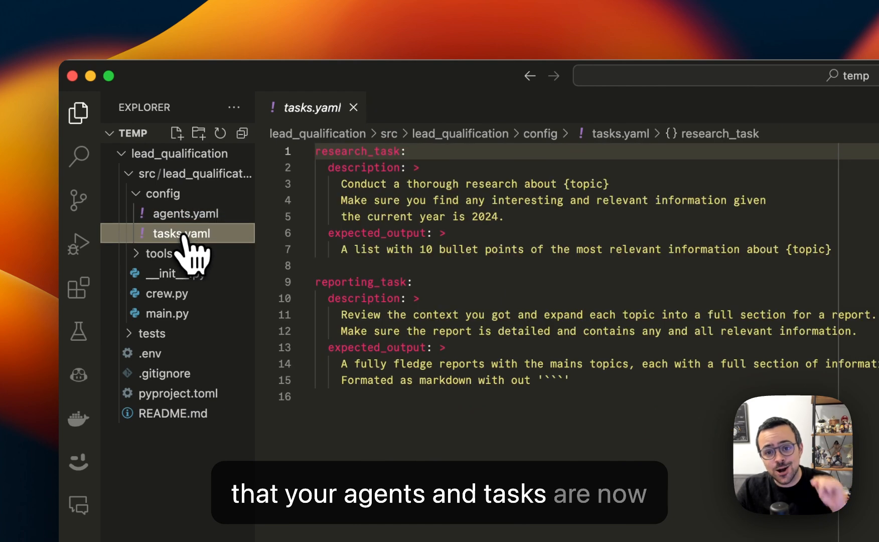
{"action": "left_click", "coordinate": [187, 213]}
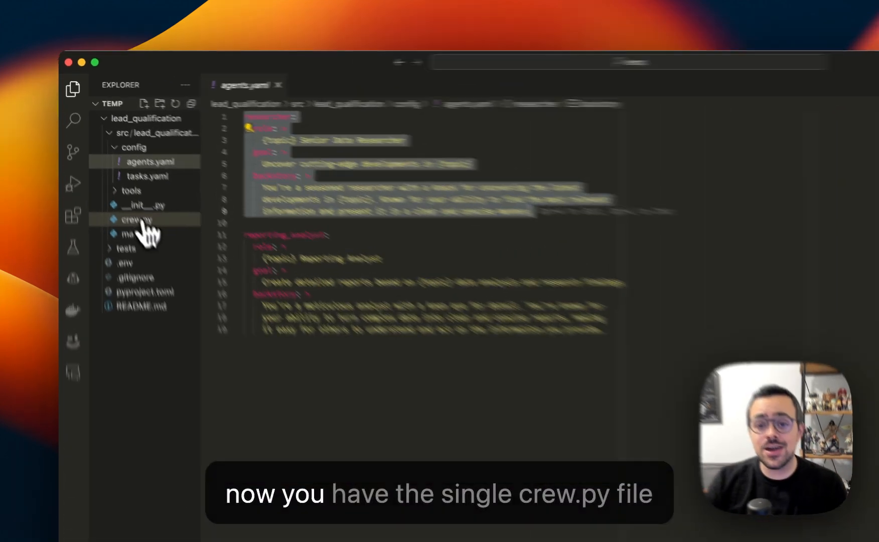
Read through crew.py's agent, task and crew functions, then bring up main.py.
{"action": "left_click", "coordinate": [134, 218]}
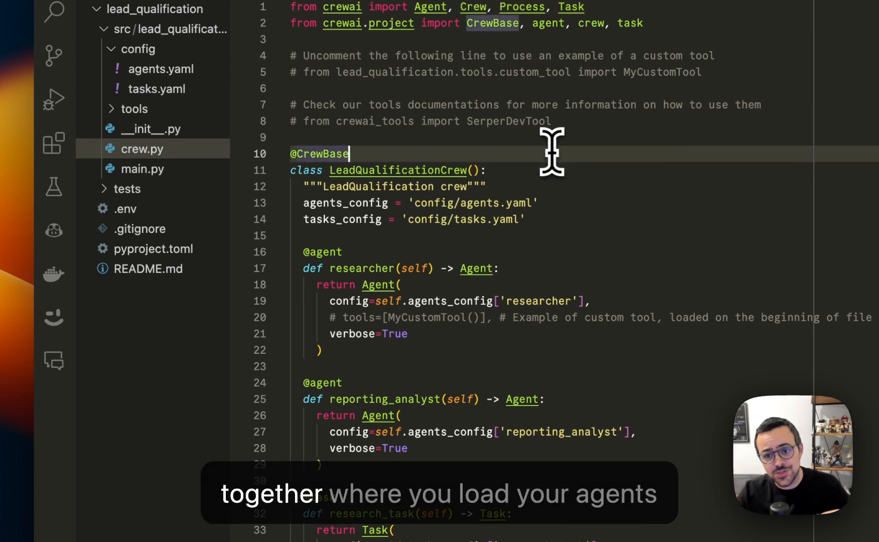
{"action": "mouse_move", "coordinate": [343, 219]}
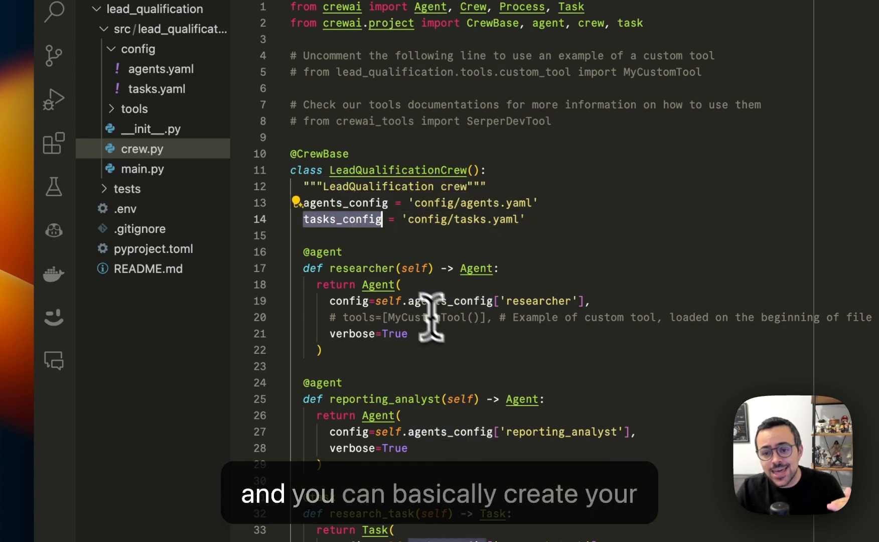
{"action": "scroll", "scroll_direction": "down", "scroll_amount": 3}
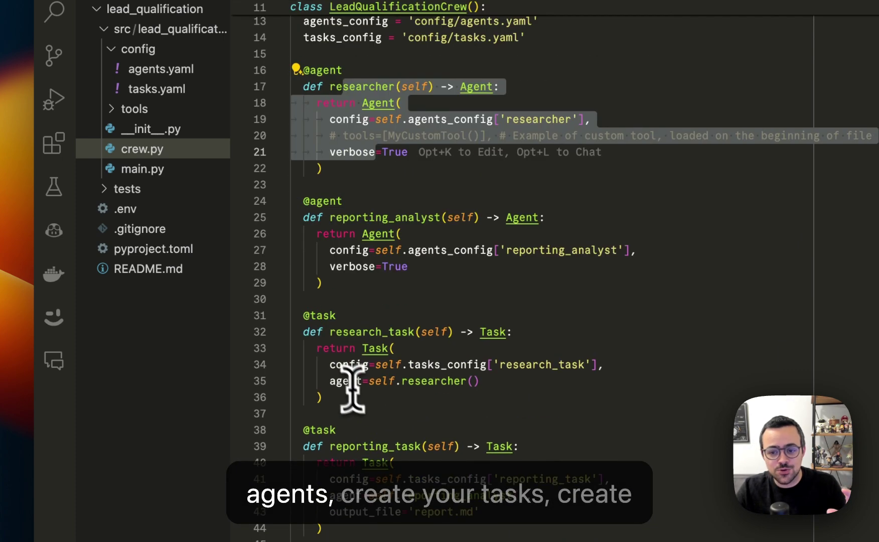
{"action": "scroll", "scroll_direction": "down", "scroll_amount": 3}
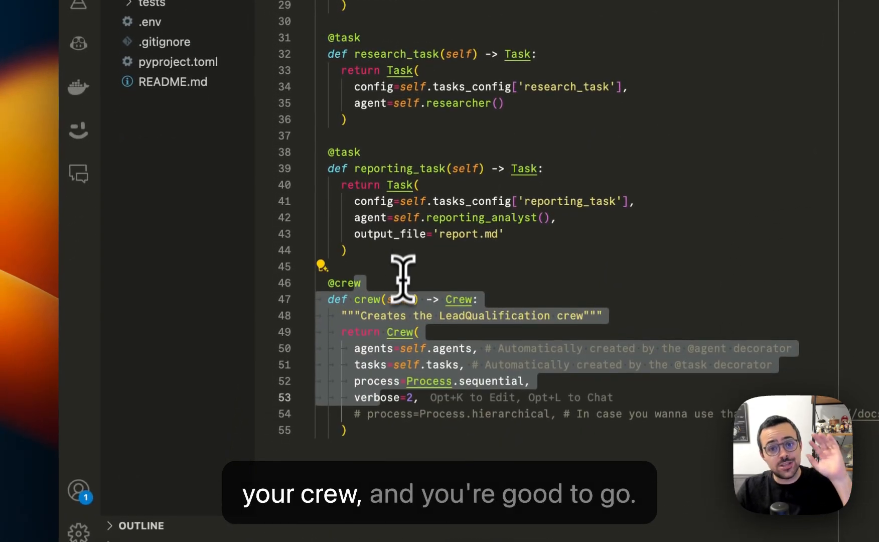
{"action": "left_click", "coordinate": [161, 181]}
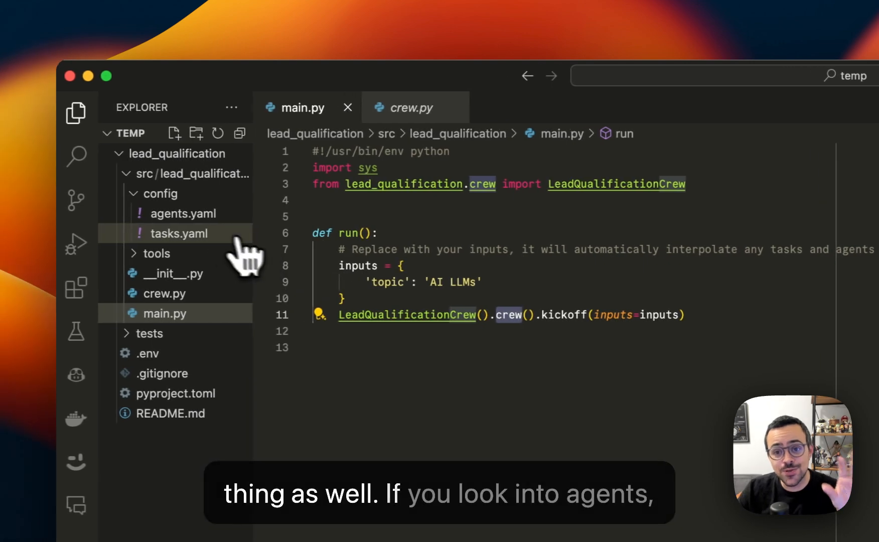
View agents.yaml then tasks.yaml to show the {topic} placeholder in both.
{"action": "left_click", "coordinate": [182, 214]}
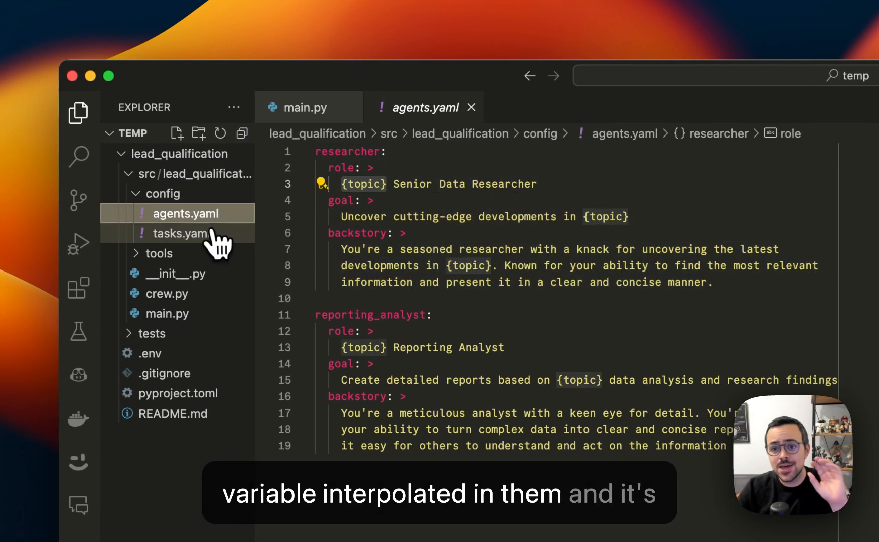
{"action": "left_click", "coordinate": [176, 234]}
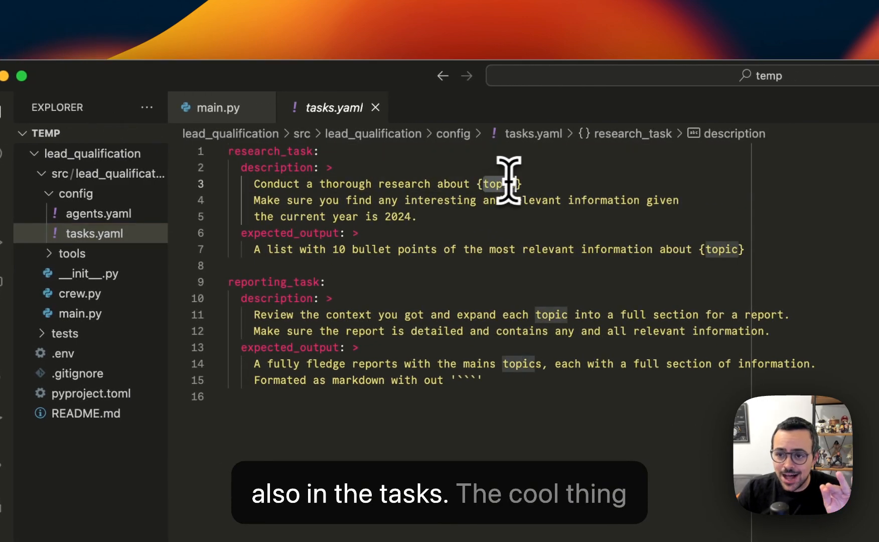
{"action": "left_click", "coordinate": [218, 107]}
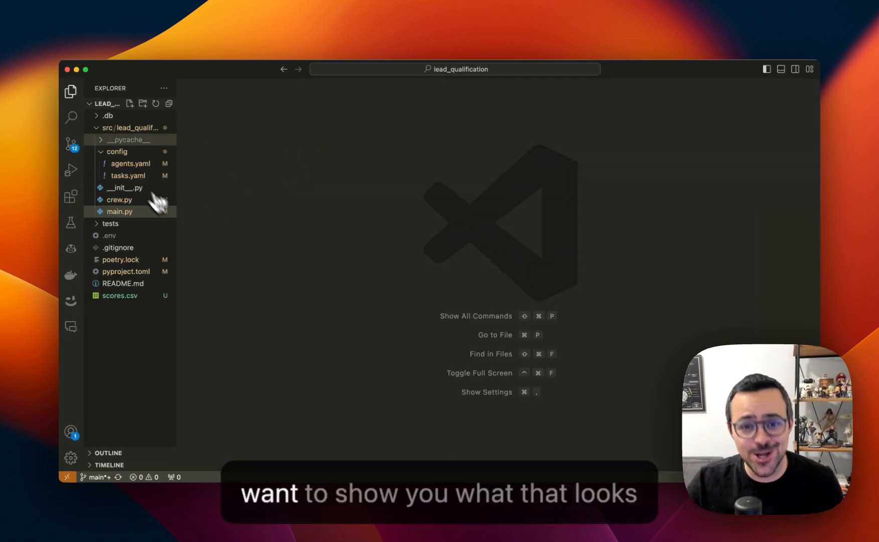
View the finished agents.yaml with lead analysis, industry research and lead scoring agents.
{"action": "left_click", "coordinate": [130, 164]}
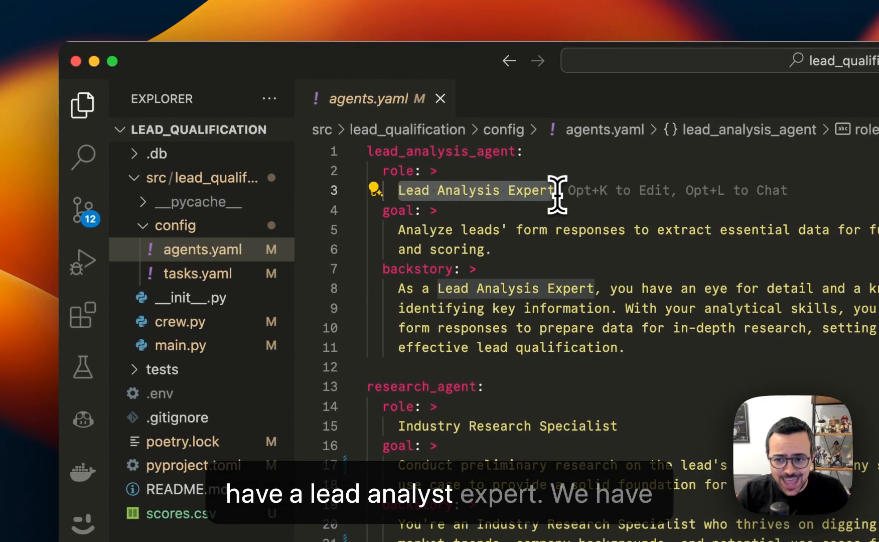
{"action": "scroll", "scroll_direction": "down", "scroll_amount": 3}
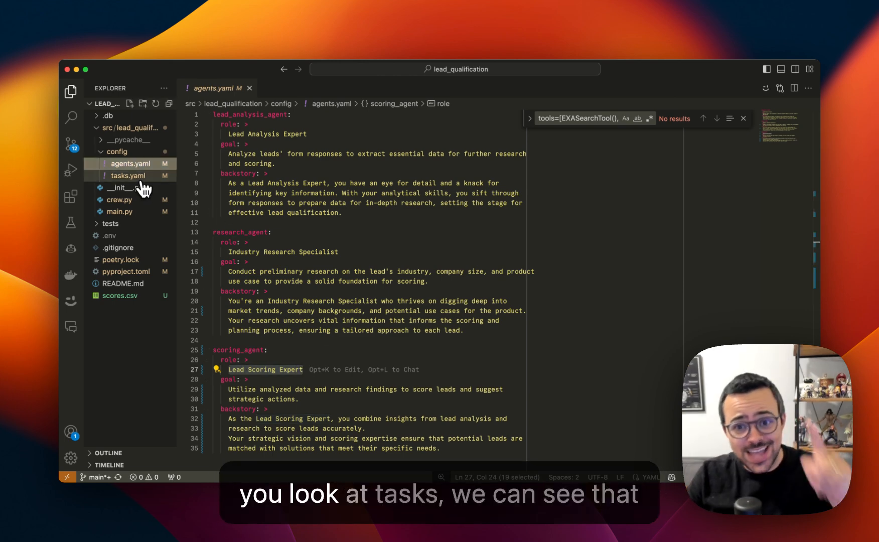
{"action": "left_click", "coordinate": [128, 176]}
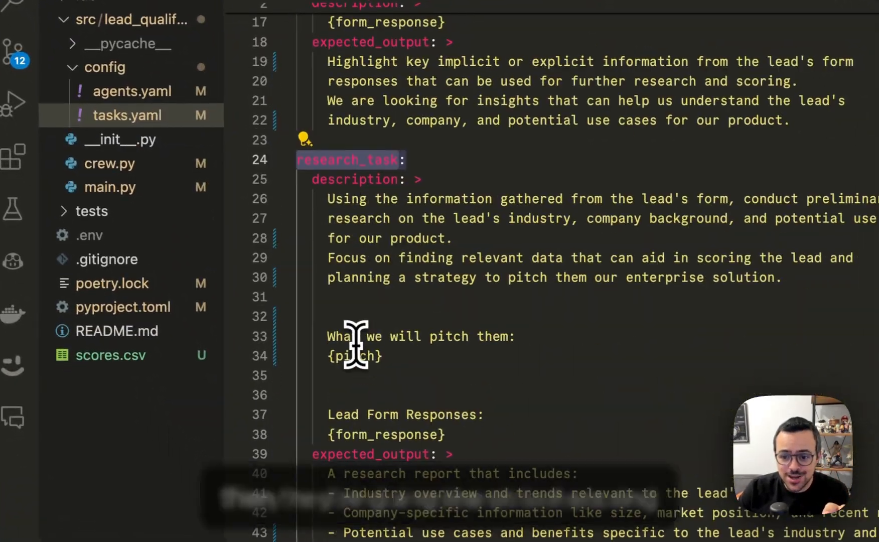
{"action": "scroll", "scroll_direction": "up", "scroll_amount": 3}
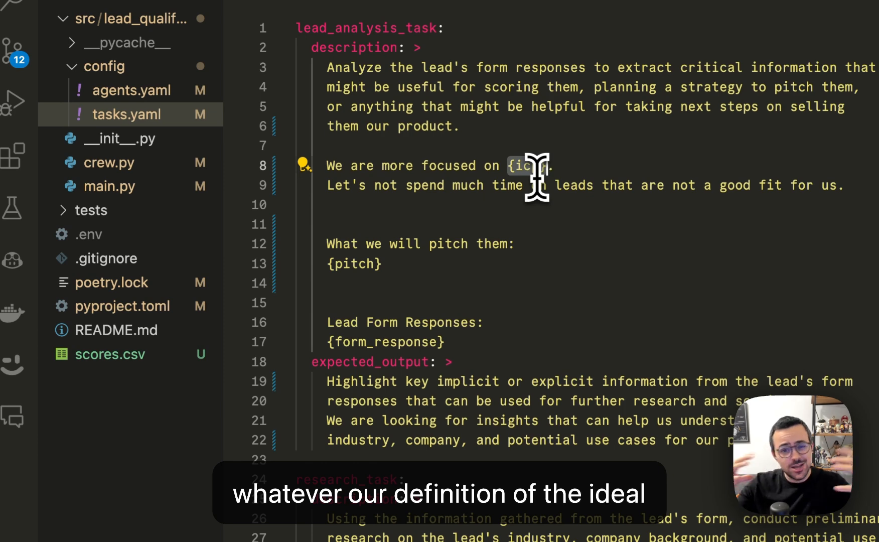
{"action": "mouse_move", "coordinate": [364, 255]}
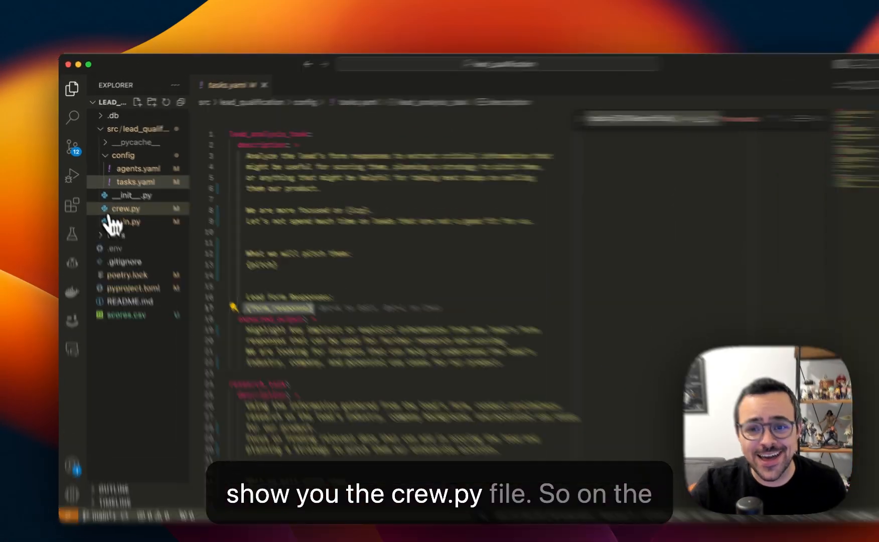
Read through crew.py's Company and LeadScore models and the scoring task outputting LeadScore JSON.
{"action": "left_click", "coordinate": [124, 208]}
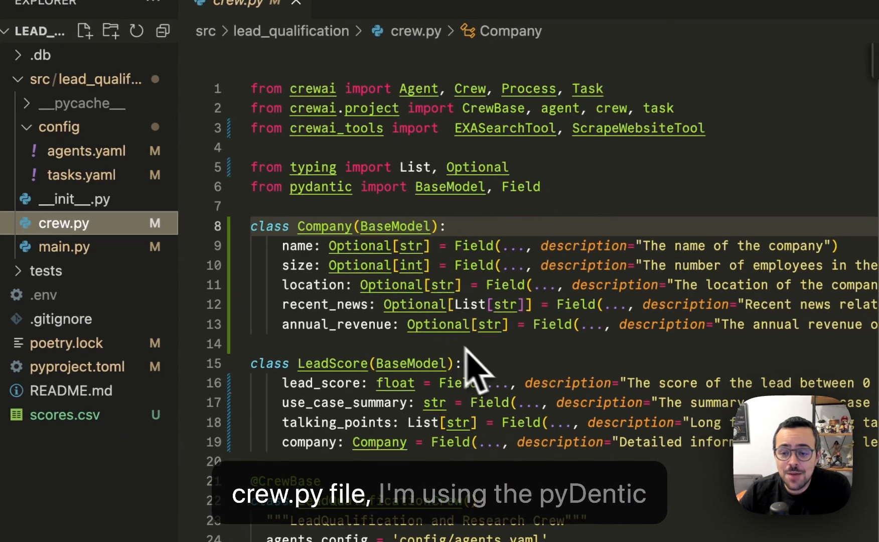
{"action": "mouse_move", "coordinate": [319, 190]}
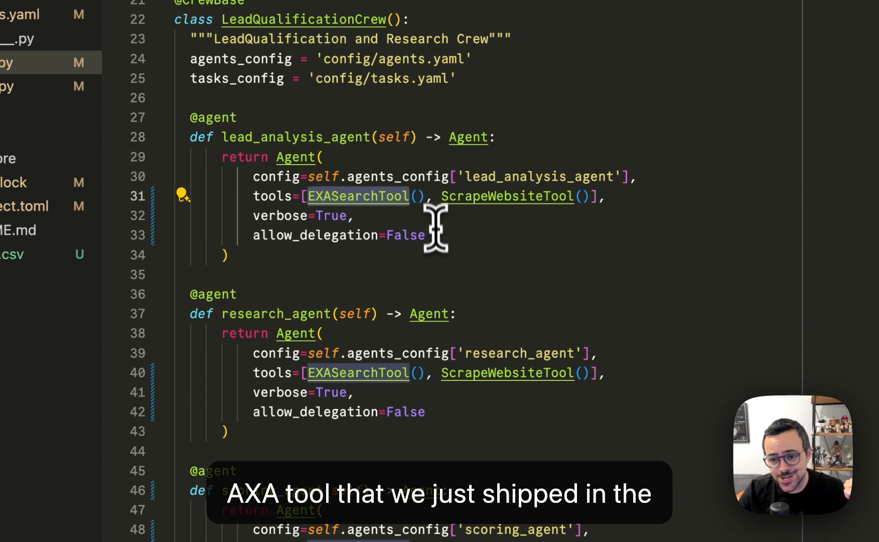
{"action": "scroll", "scroll_direction": "down", "scroll_amount": 3}
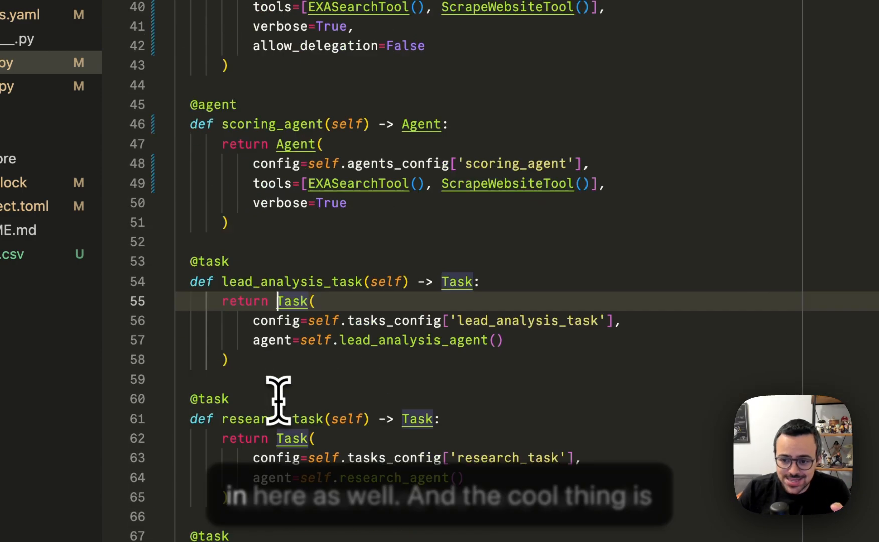
{"action": "scroll", "scroll_direction": "down", "scroll_amount": 3}
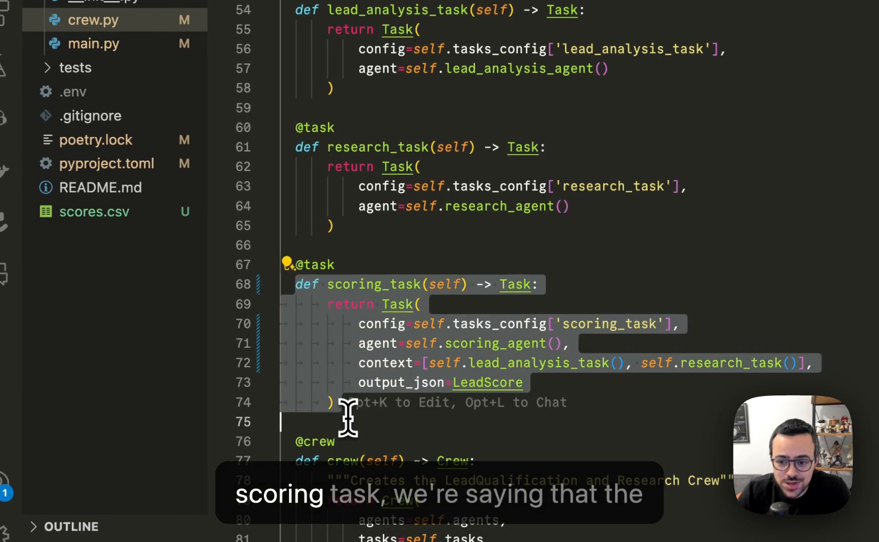
{"action": "mouse_move", "coordinate": [538, 343]}
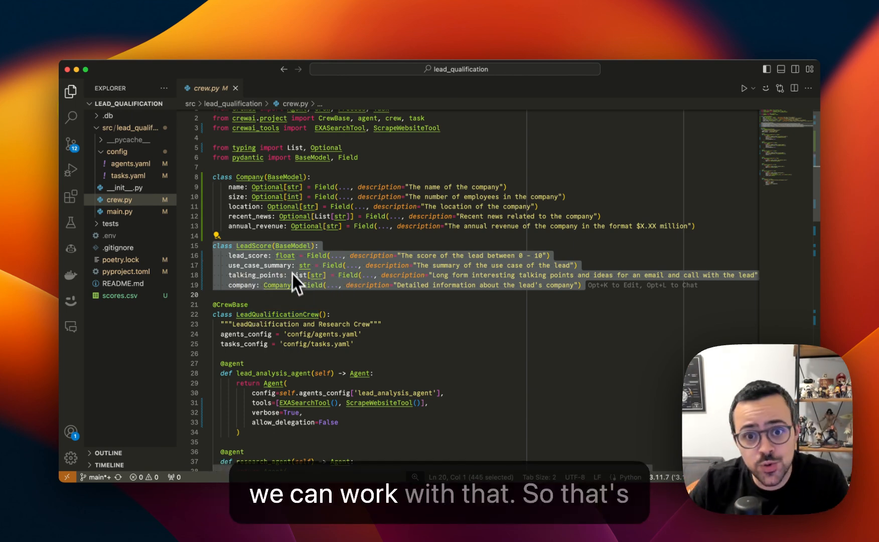
{"action": "scroll", "scroll_direction": "down", "scroll_amount": 3}
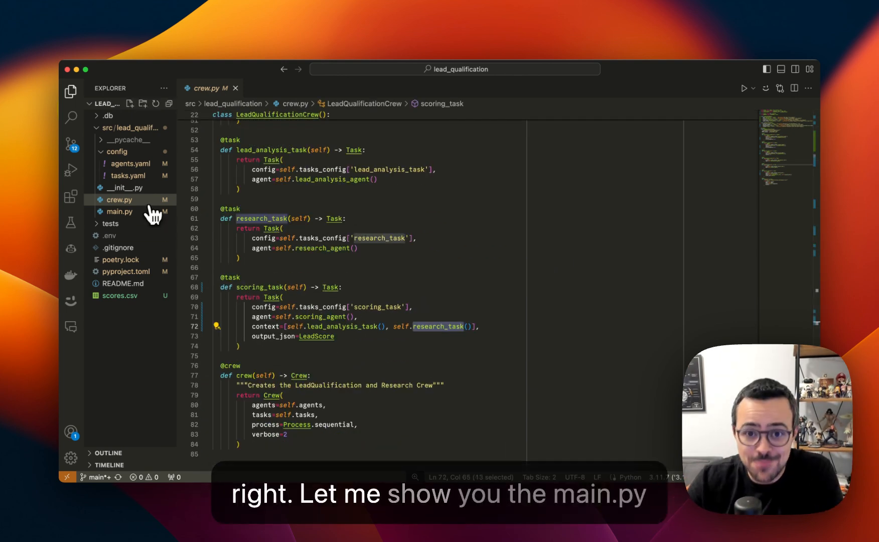
Read through main.py's two sample leads, ICP, SaaS pitch and kickoff_for_each, highlighting the pitch text.
{"action": "left_click", "coordinate": [118, 212]}
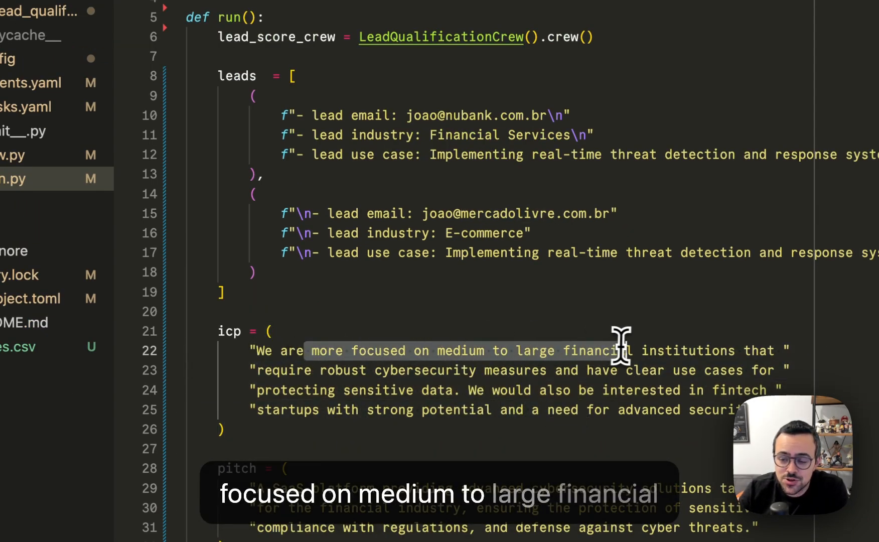
{"action": "scroll", "scroll_direction": "down", "scroll_amount": 3}
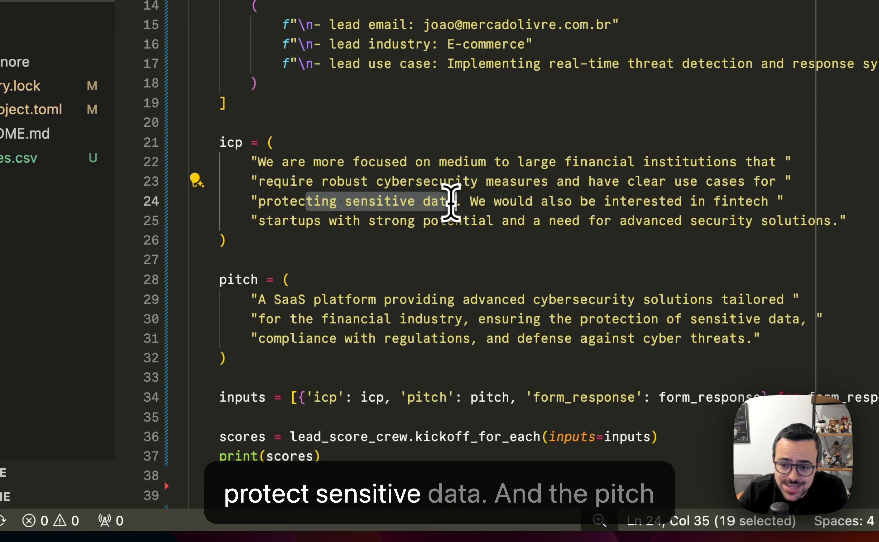
{"action": "left_click", "coordinate": [314, 299]}
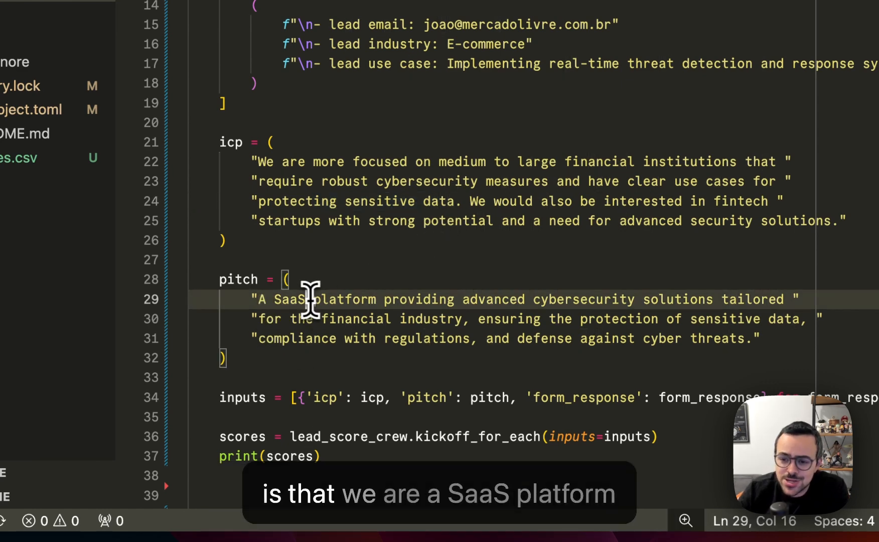
{"action": "double_click", "coordinate": [582, 299]}
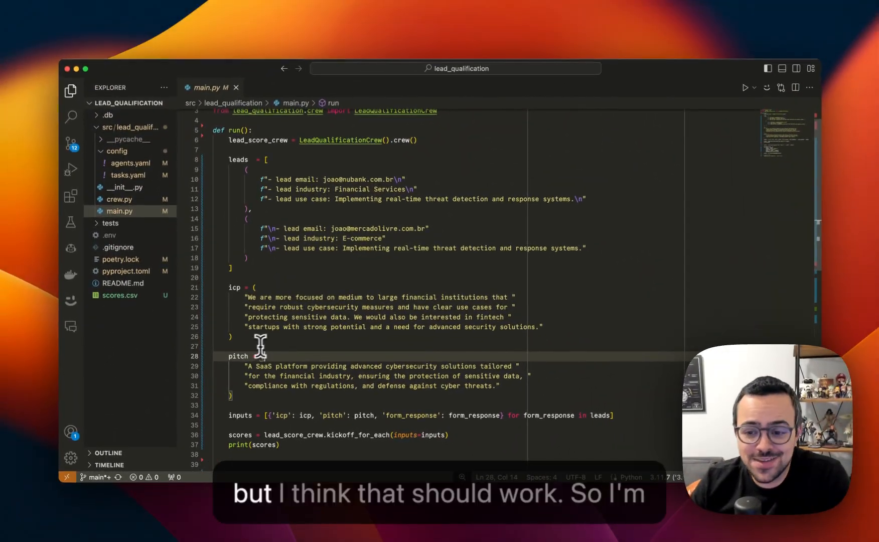
{"action": "mouse_move", "coordinate": [333, 439]}
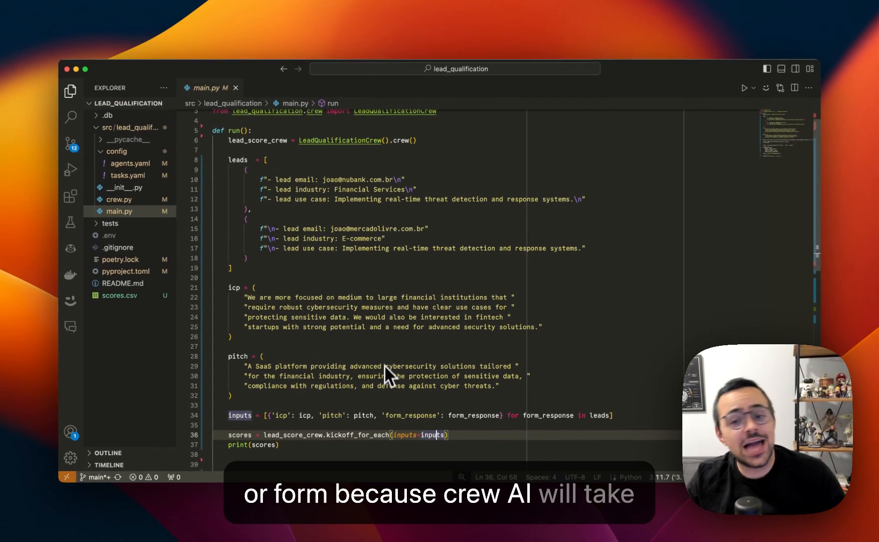
{"action": "mouse_move", "coordinate": [354, 418]}
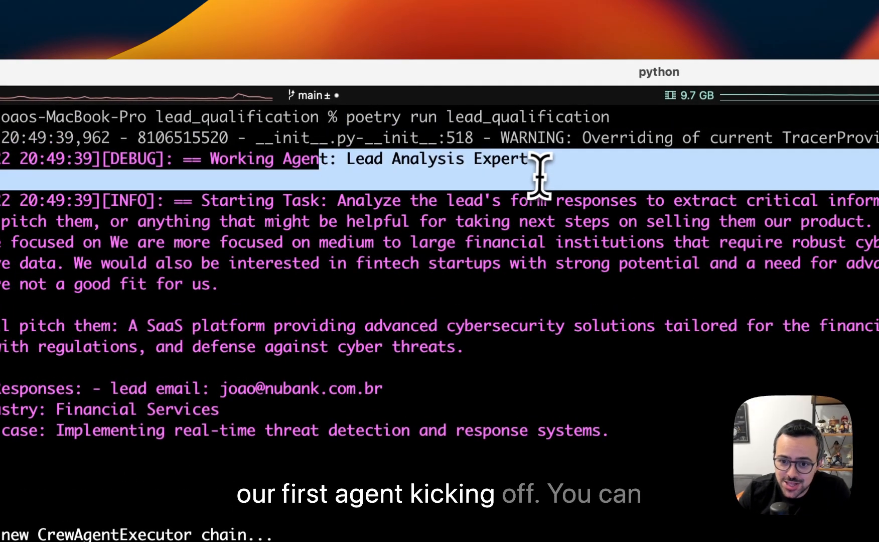
Scroll through the Lead Analysis Expert's Nubank research output in the running crew.
{"action": "scroll", "scroll_direction": "down", "scroll_amount": 3}
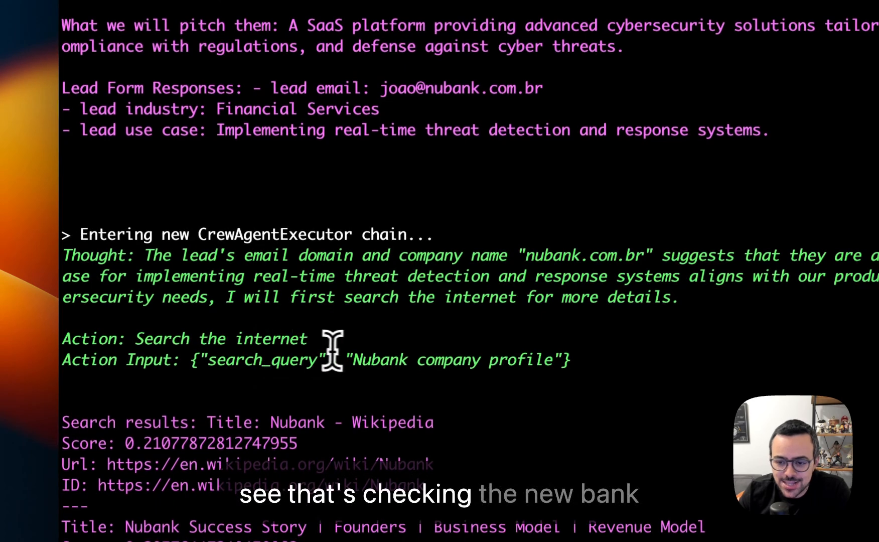
{"action": "scroll", "scroll_direction": "down", "scroll_amount": 3}
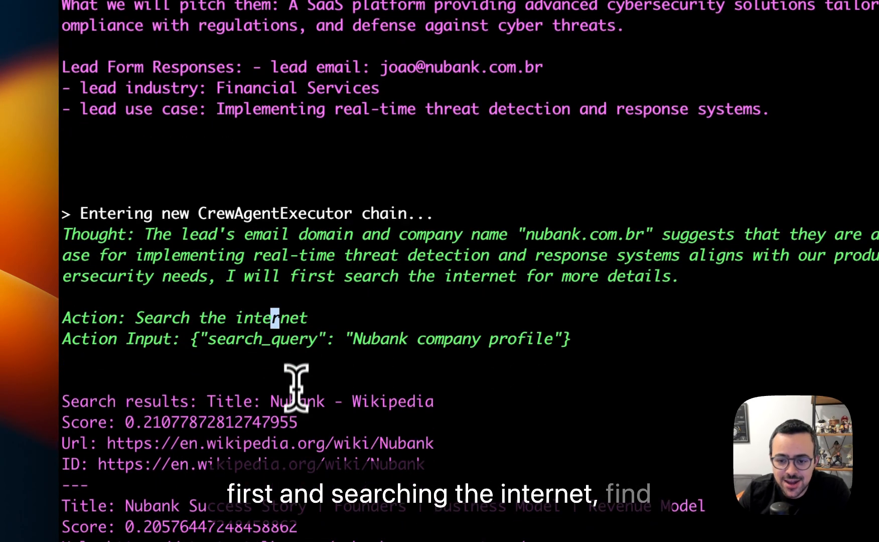
{"action": "scroll", "scroll_direction": "down", "scroll_amount": 3}
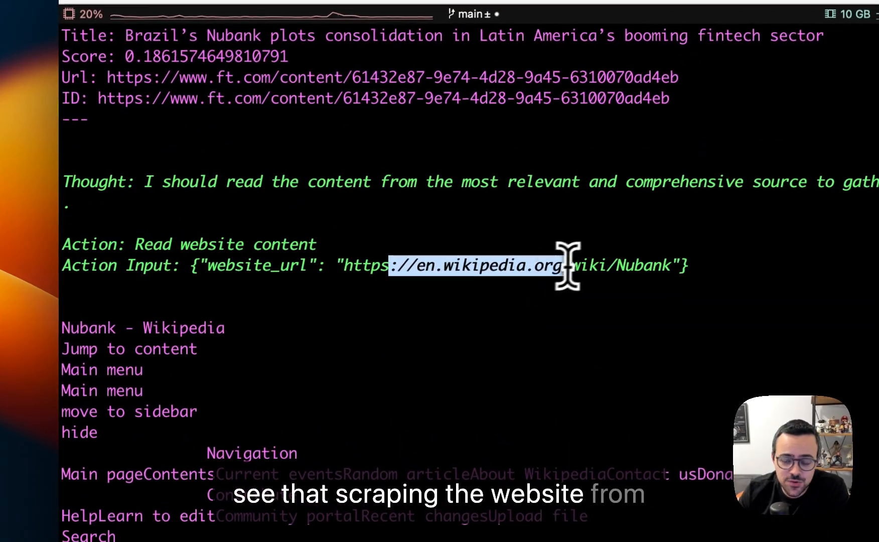
{"action": "scroll", "scroll_direction": "down", "scroll_amount": 3}
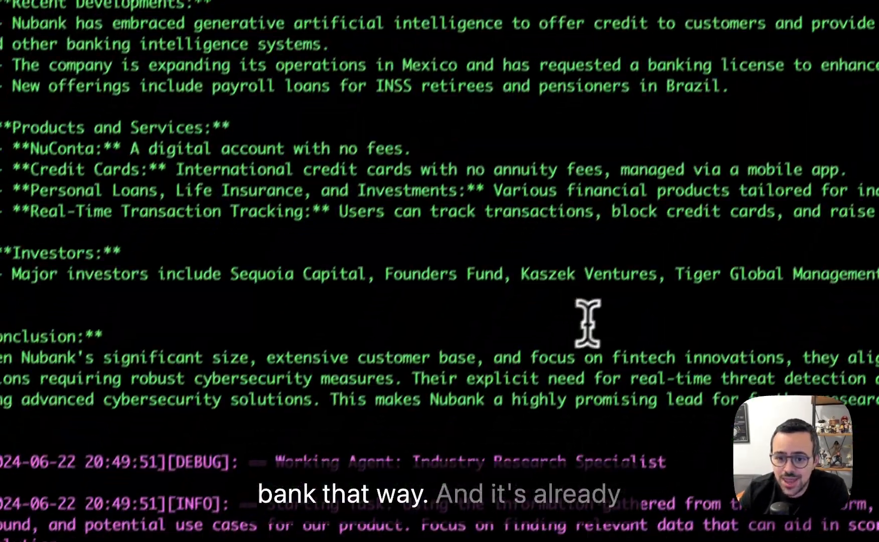
{"action": "scroll", "scroll_direction": "down", "scroll_amount": 3}
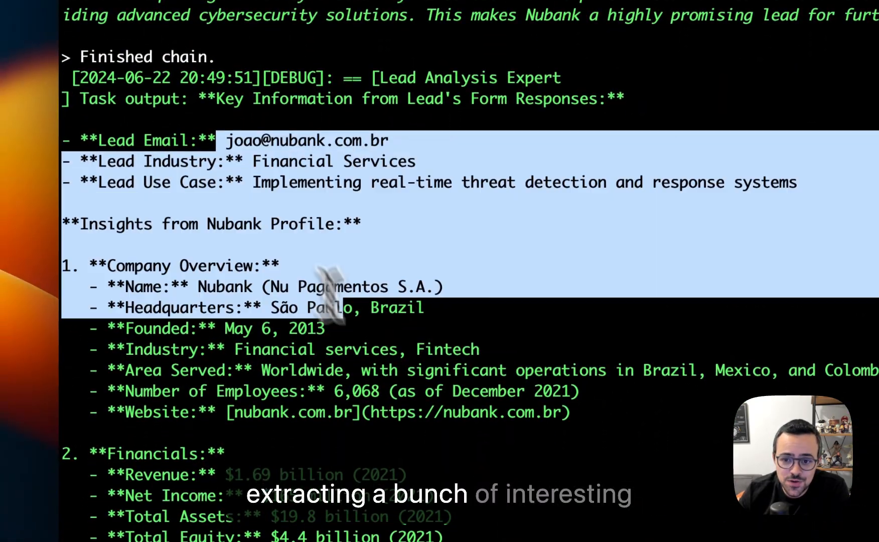
{"action": "scroll", "scroll_direction": "down", "scroll_amount": 3}
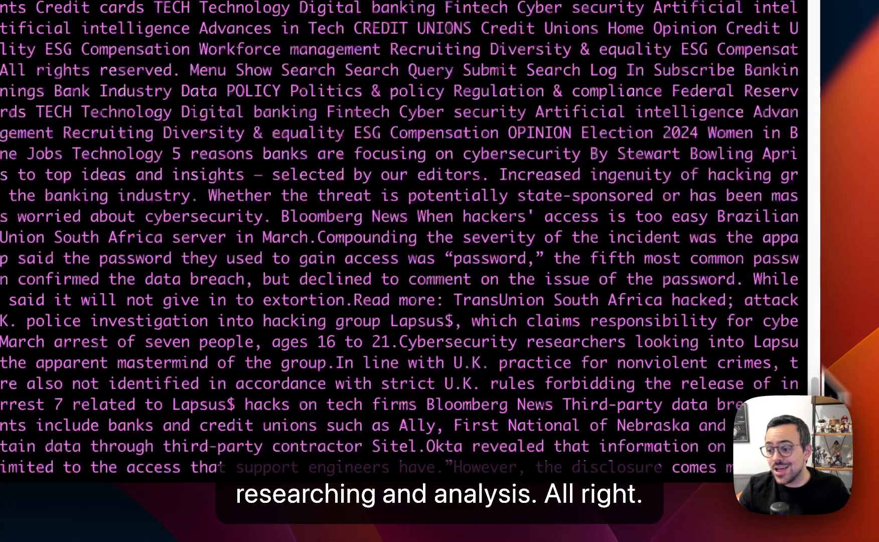
{"action": "scroll", "scroll_direction": "down", "scroll_amount": 3}
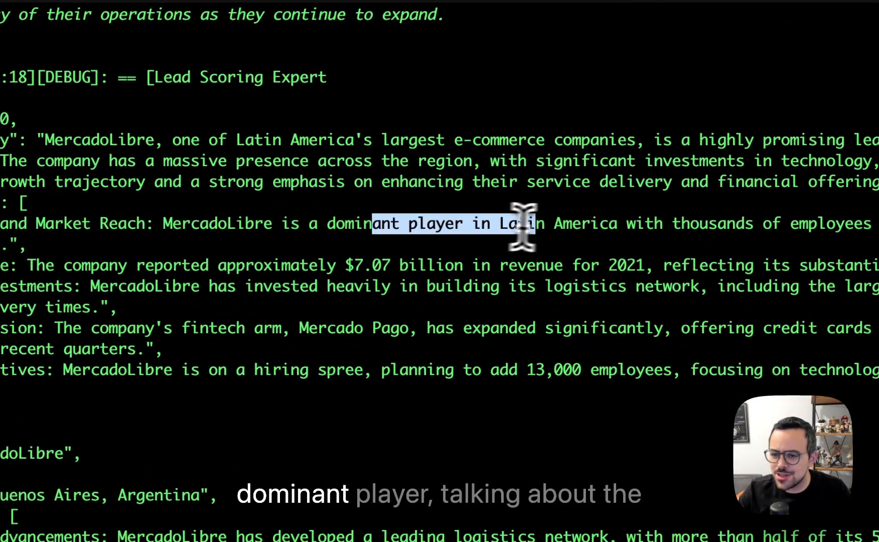
Scroll to the Lead Scoring Expert's final MercadoLibre JSON with location, news and $7.07 billion revenue.
{"action": "scroll", "scroll_direction": "up", "scroll_amount": 3}
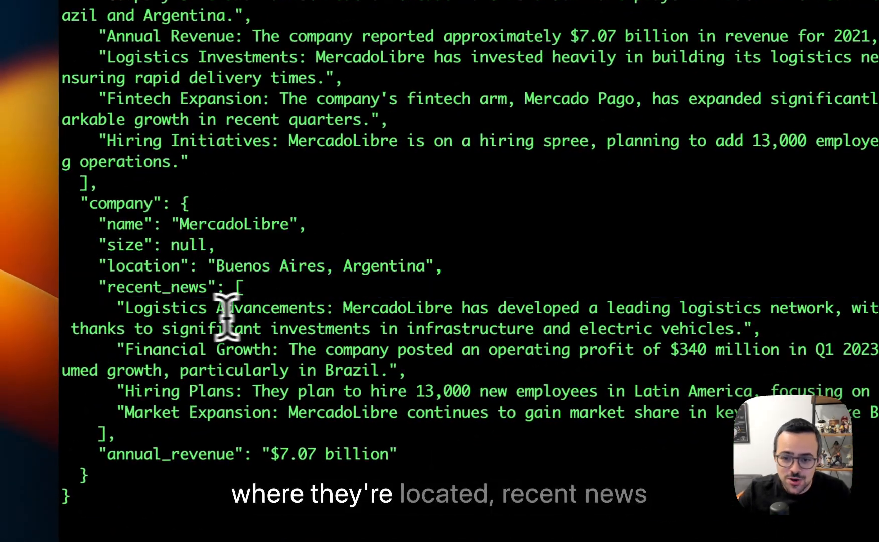
{"action": "scroll", "scroll_direction": "down", "scroll_amount": 3}
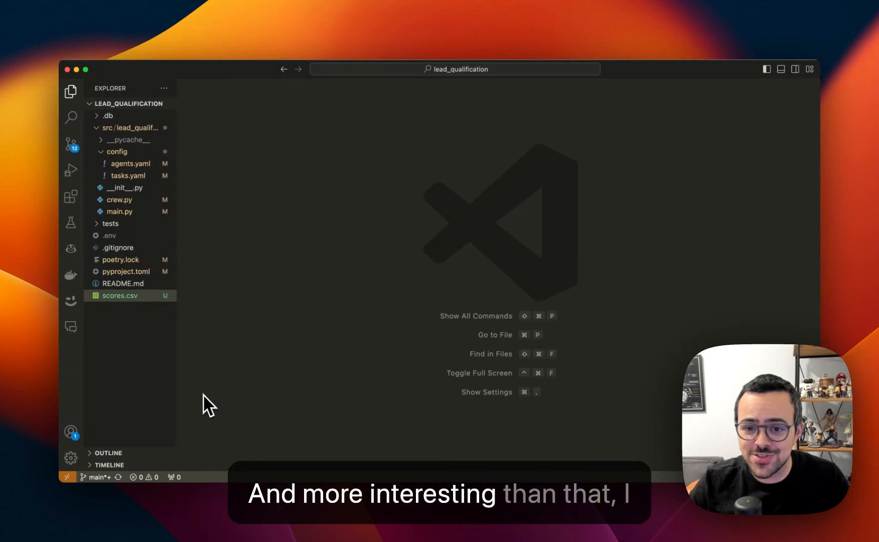
Preview scores.csv as a table showing Nubank scored 10 and MercadoLibre 9 with locations and revenue.
{"action": "left_click", "coordinate": [119, 295]}
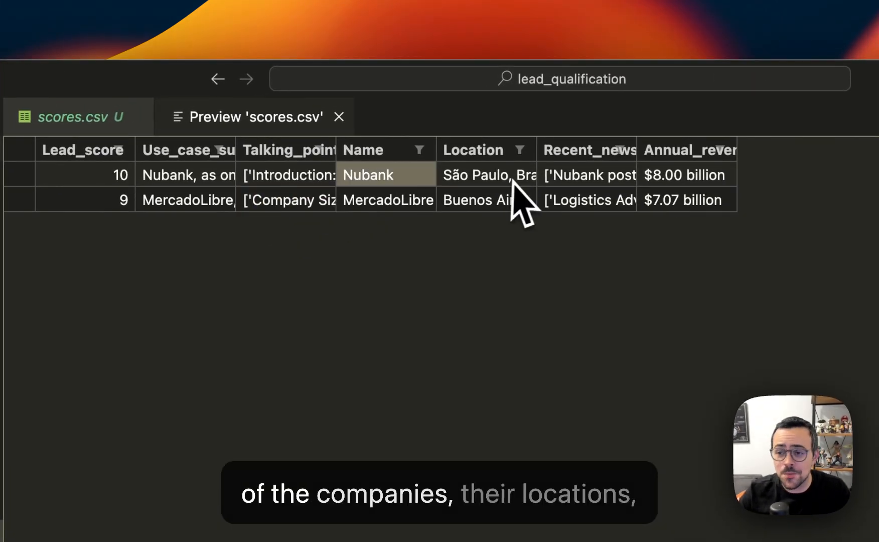
{"action": "scroll", "scroll_direction": "right", "scroll_amount": 3}
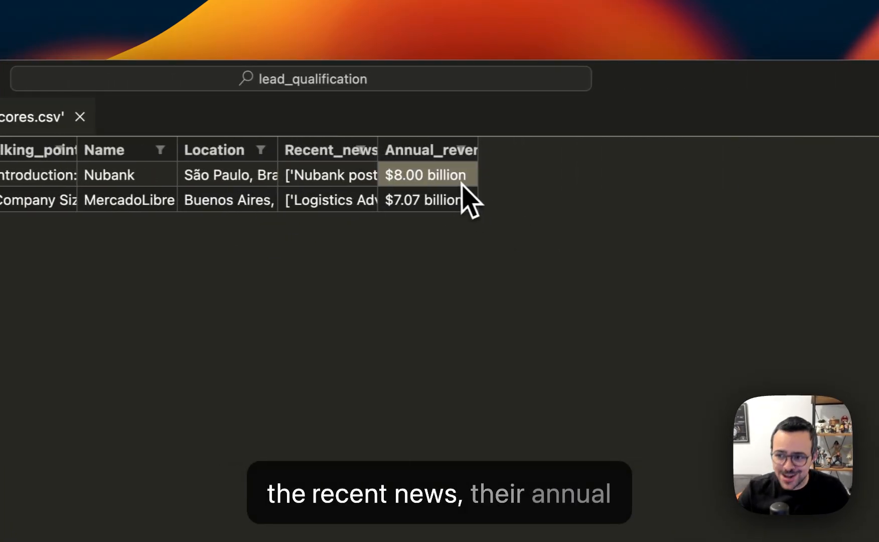